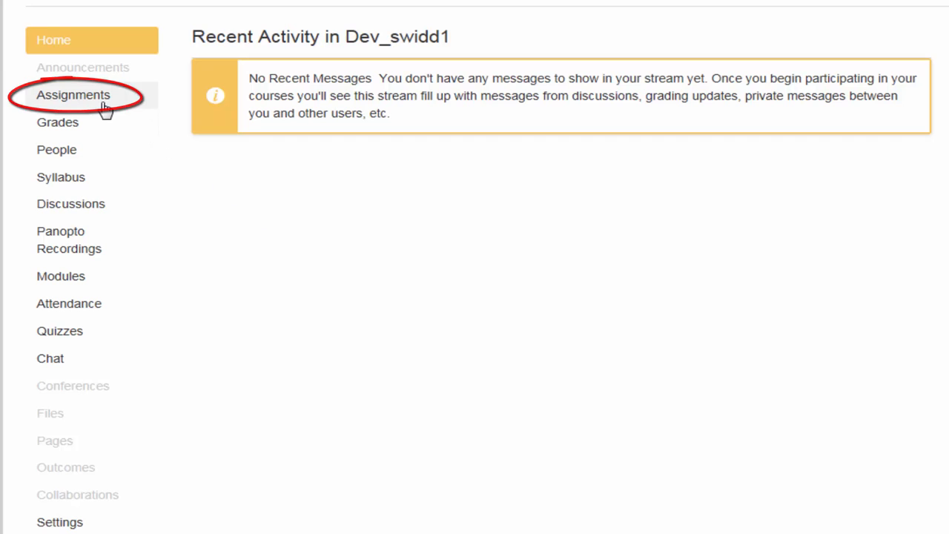
- Open the course's Assignments list from the navigation sidebar
left_click(73, 95)
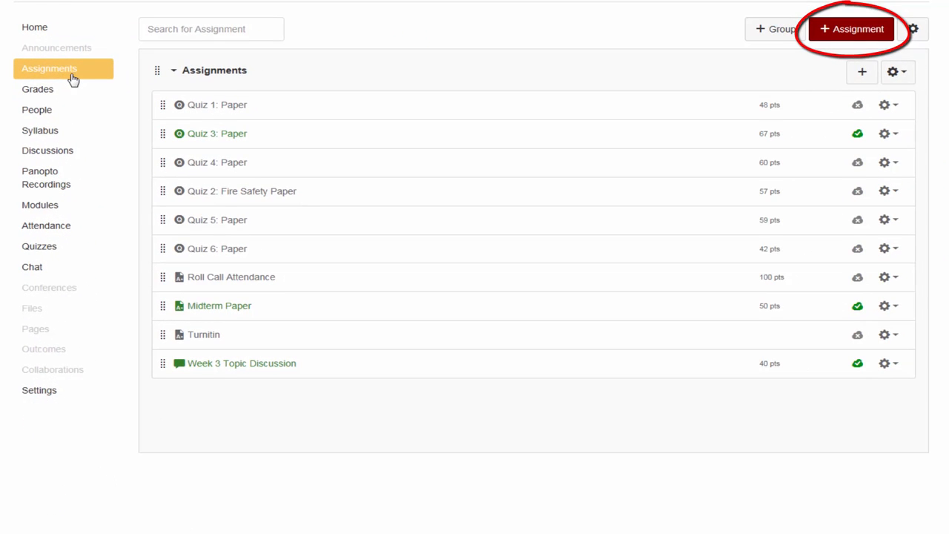
mouse_move(513, 85)
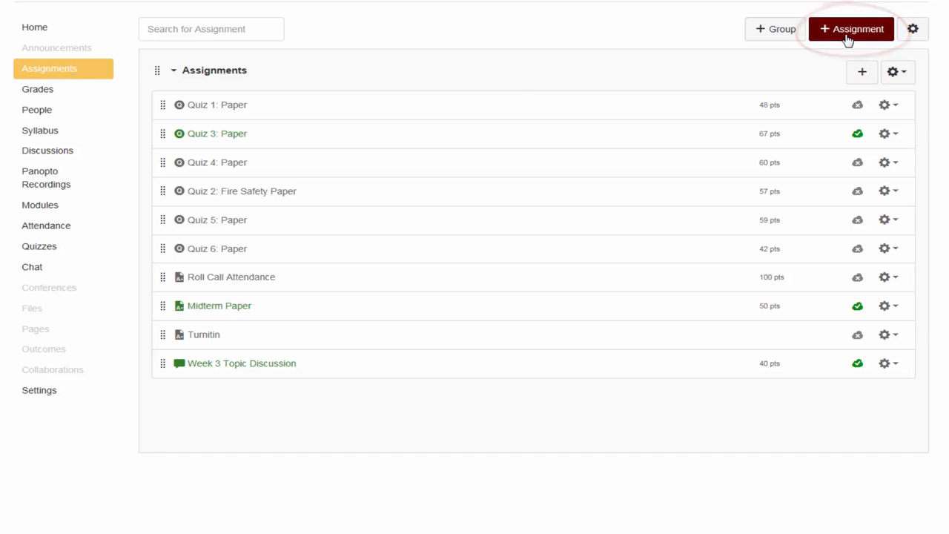
- Create a new assignment and name it 'Extra Credit'
left_click(850, 29)
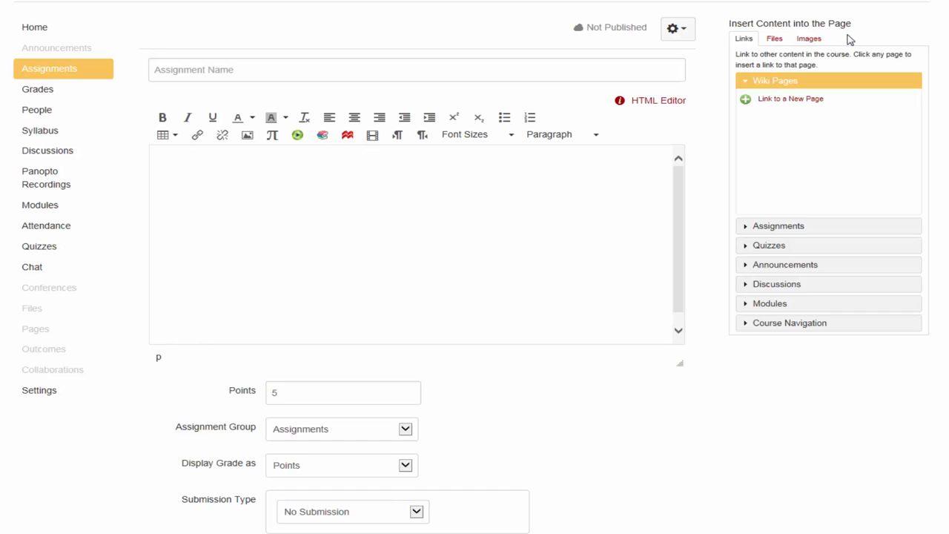
mouse_move(262, 273)
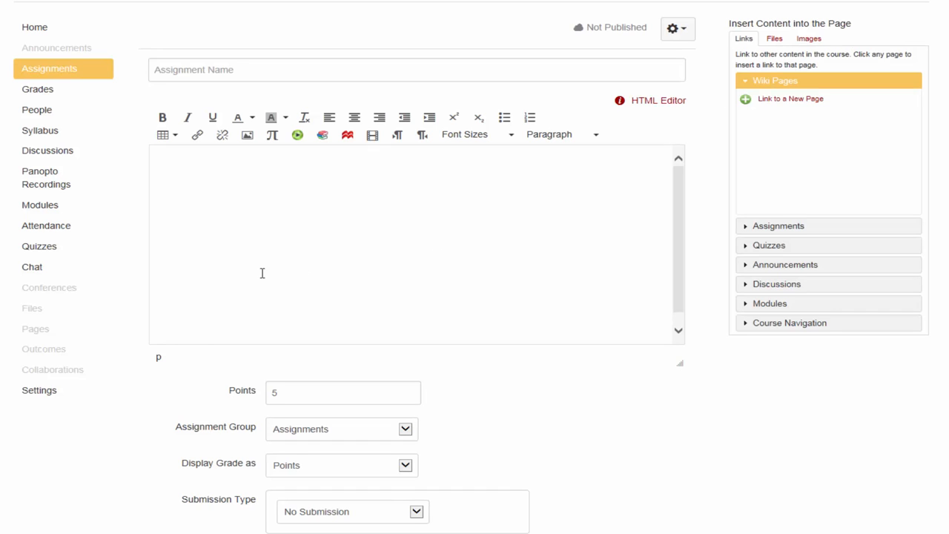
left_click(415, 69)
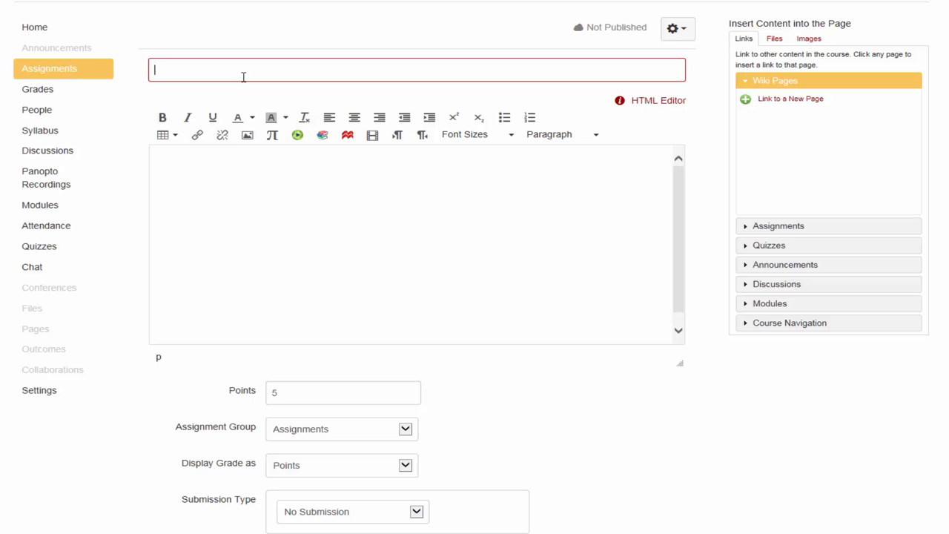
type("Extra")
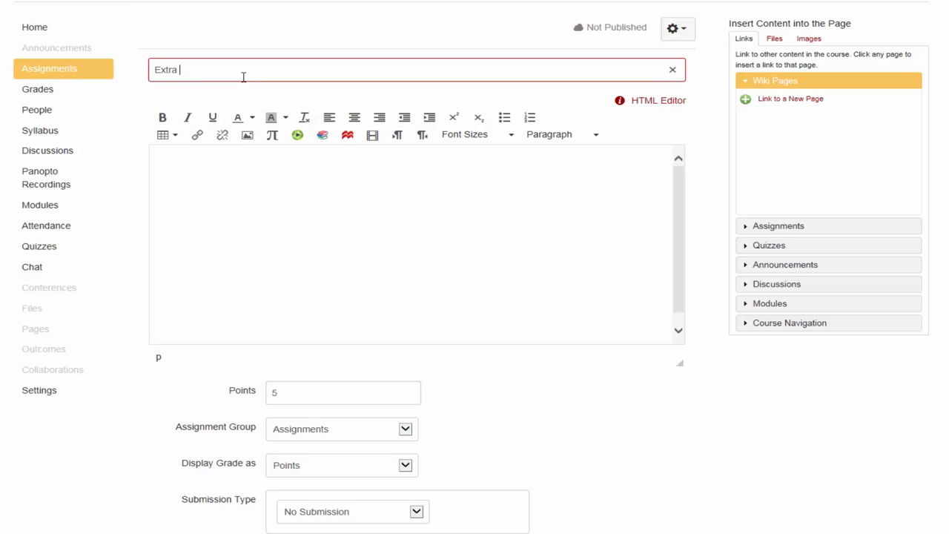
type("Credit")
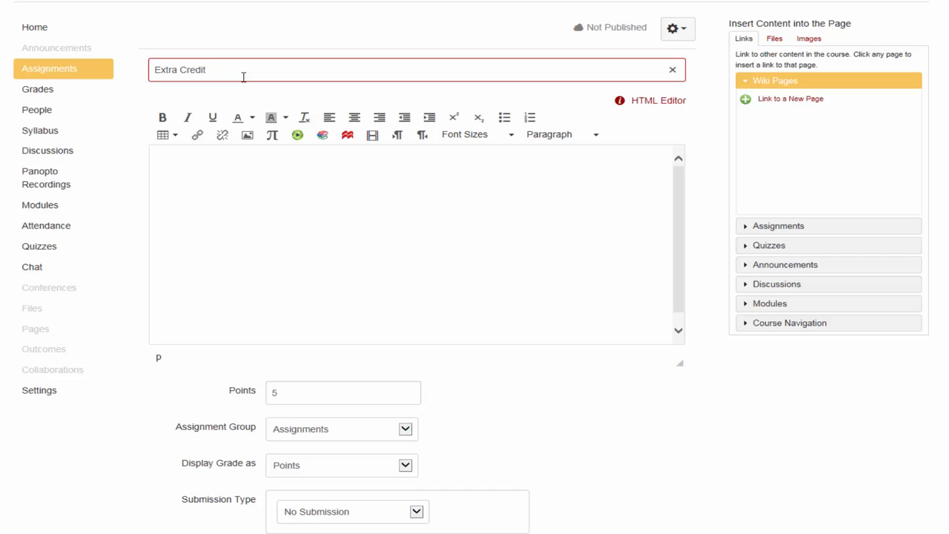
mouse_move(282, 265)
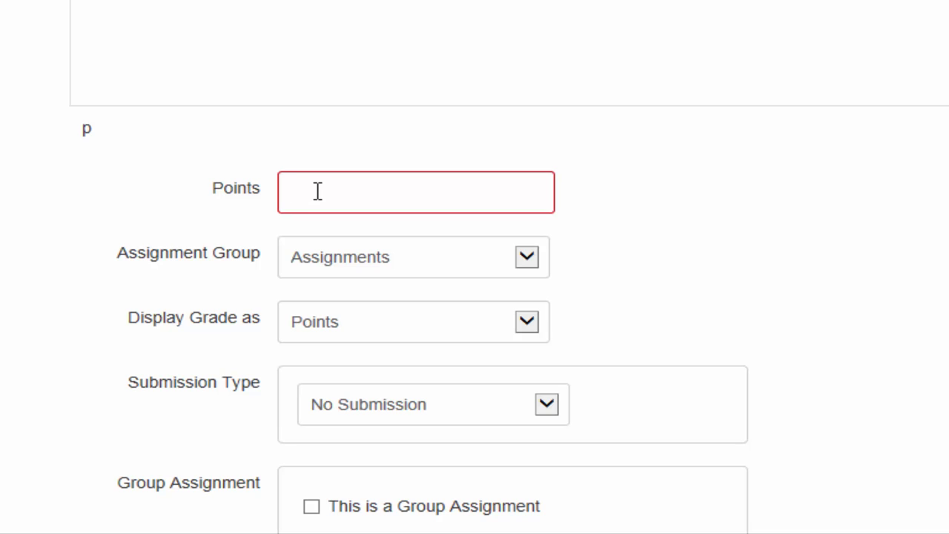
- Change the Extra Credit assignment's points from 5 to 0
type("0")
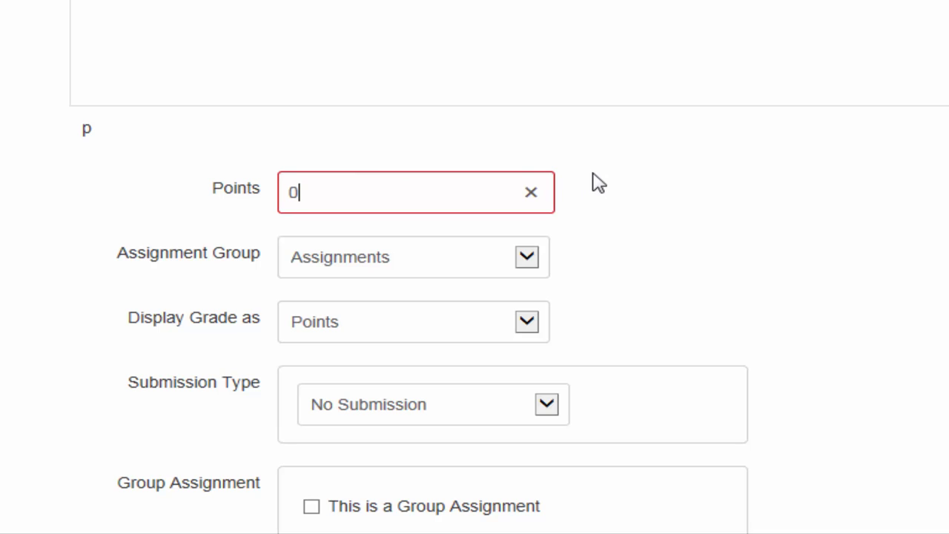
mouse_move(585, 182)
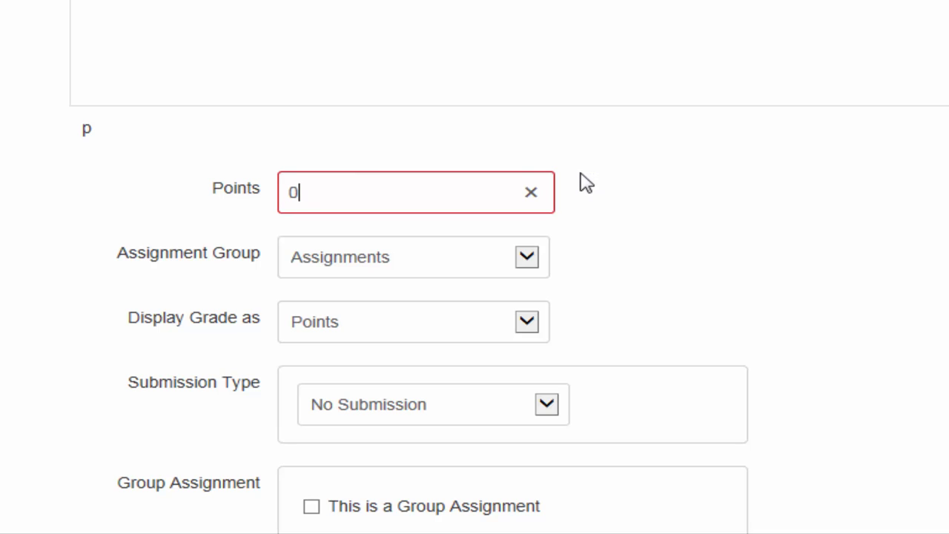
mouse_move(562, 183)
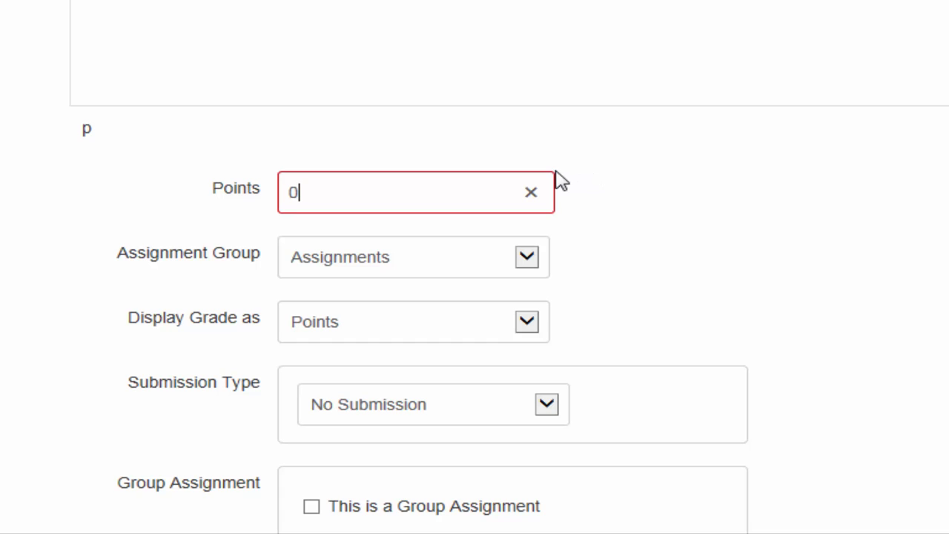
mouse_move(599, 202)
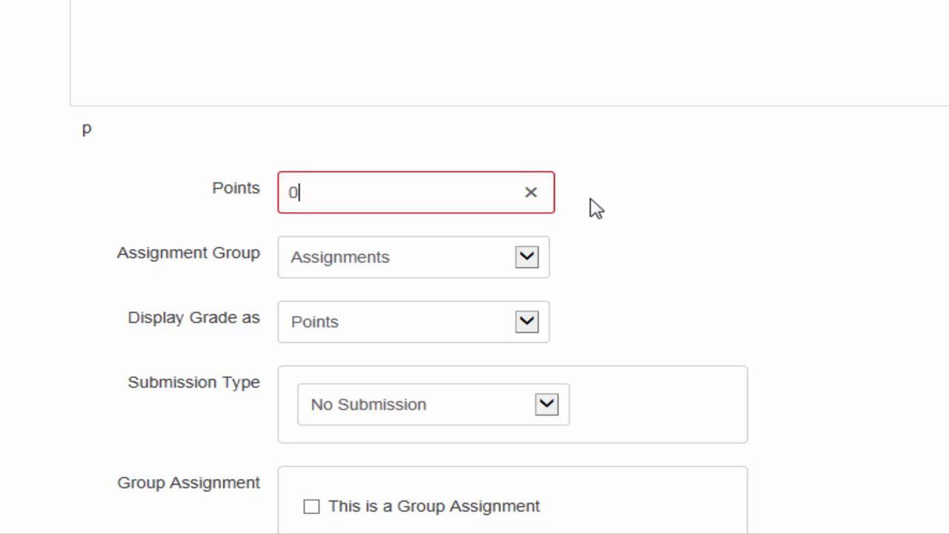
scroll("down", 3)
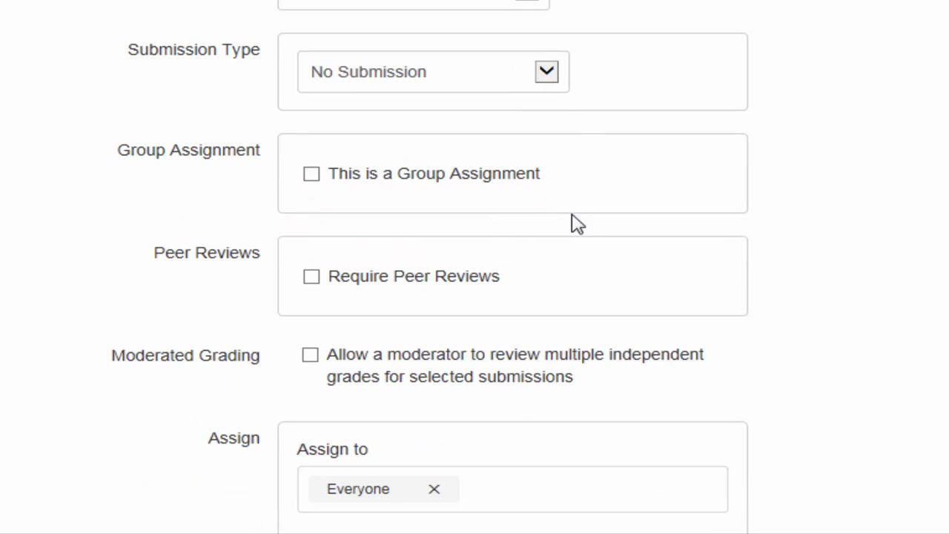
- Set the submission type to No Submission after briefly toggling File Uploads
left_click(432, 71)
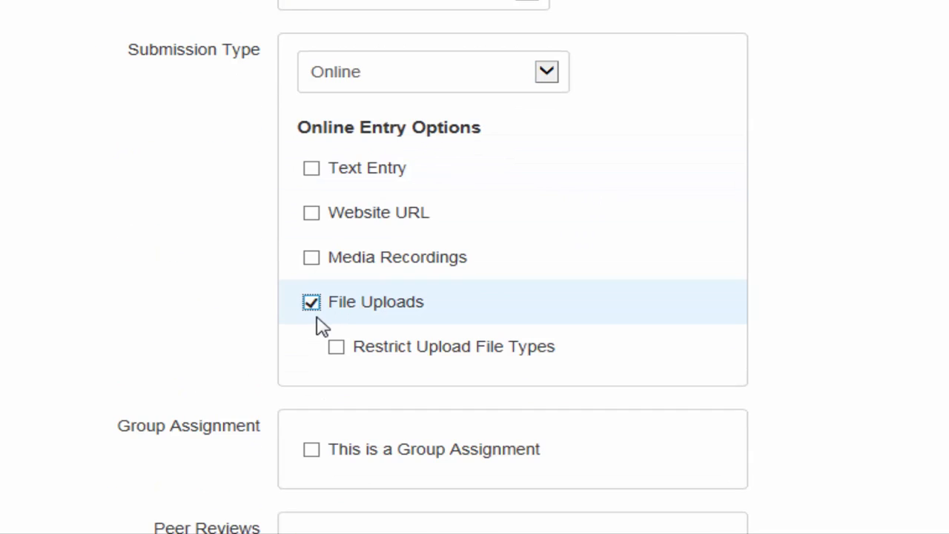
left_click(311, 302)
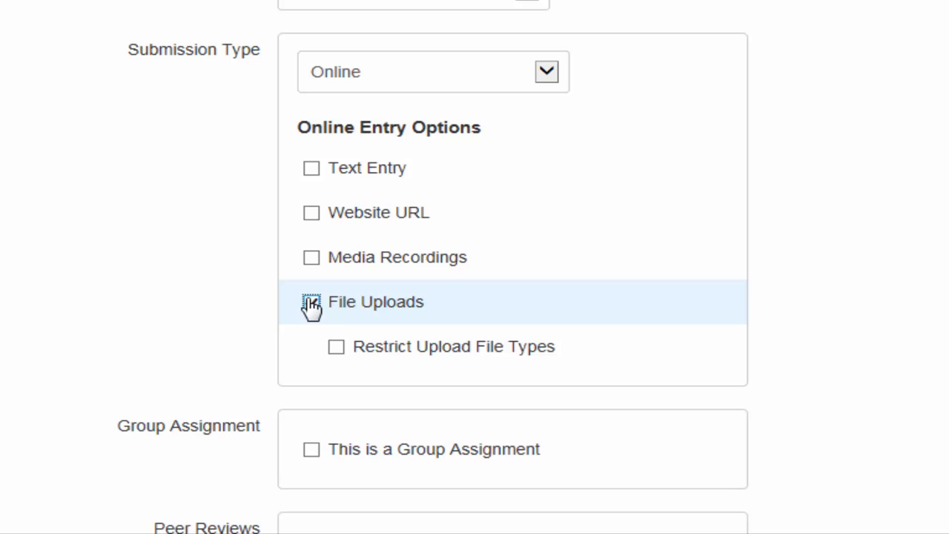
left_click(311, 302)
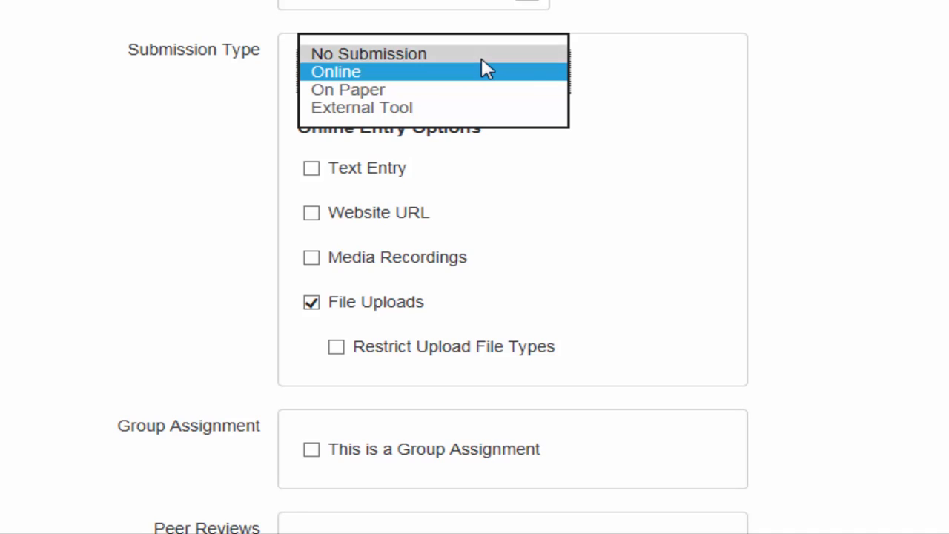
left_click(369, 53)
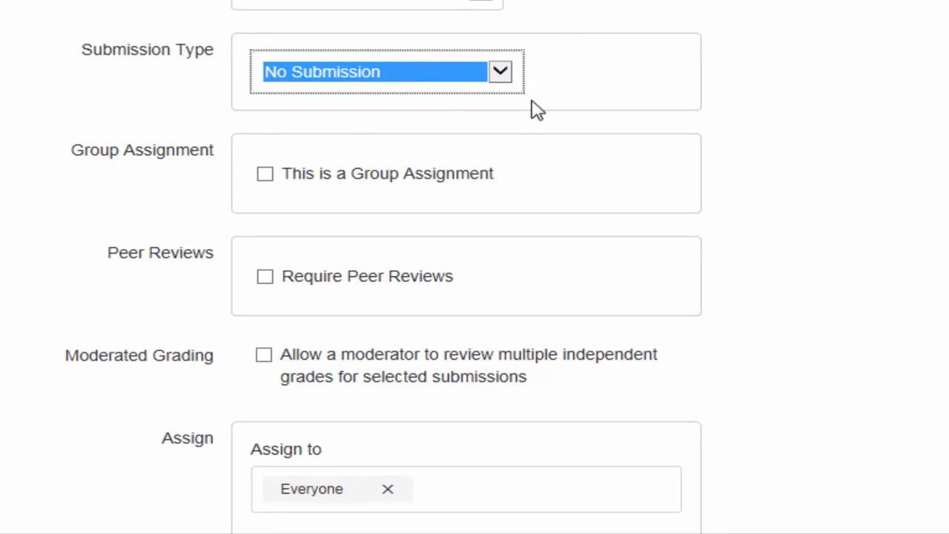
scroll("down", 3)
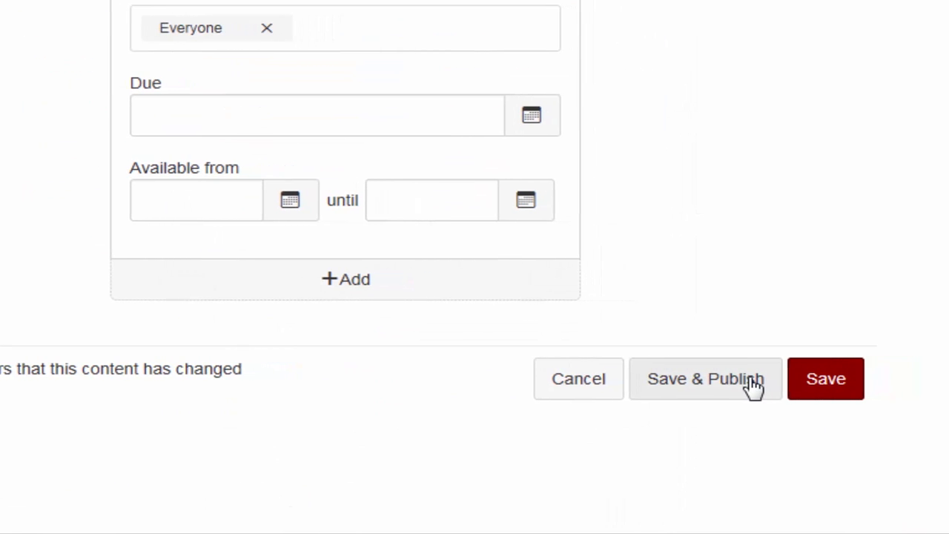
- Save and publish the 0-point Extra Credit assignment for everyone
left_click(704, 378)
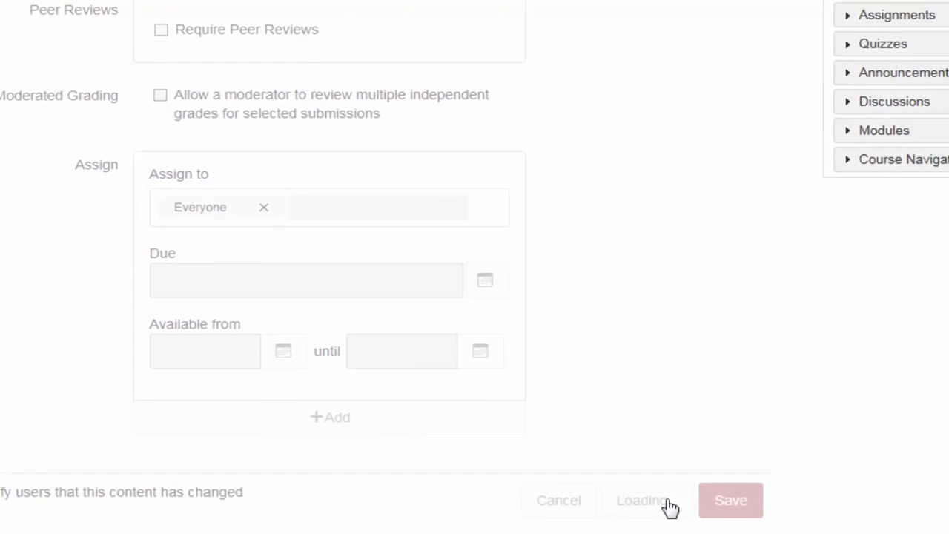
left_click(730, 499)
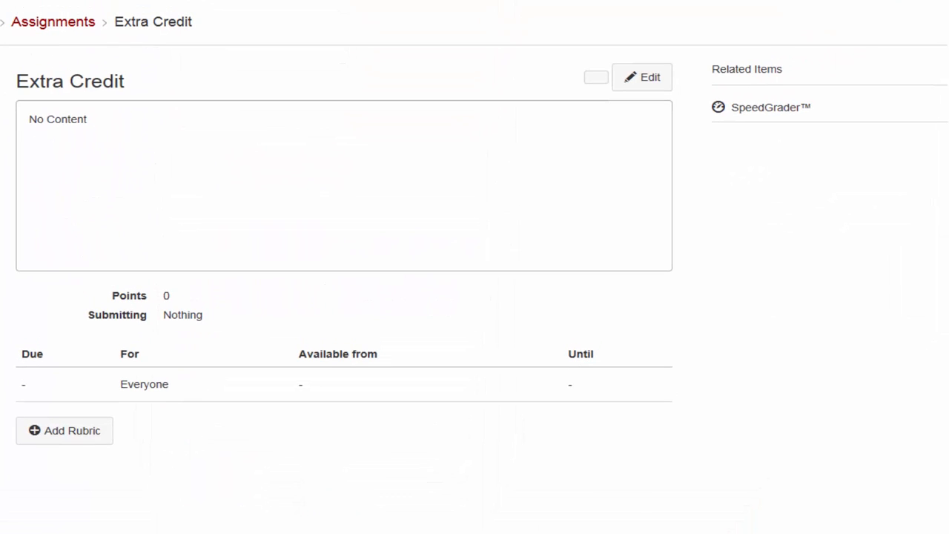
left_click(595, 77)
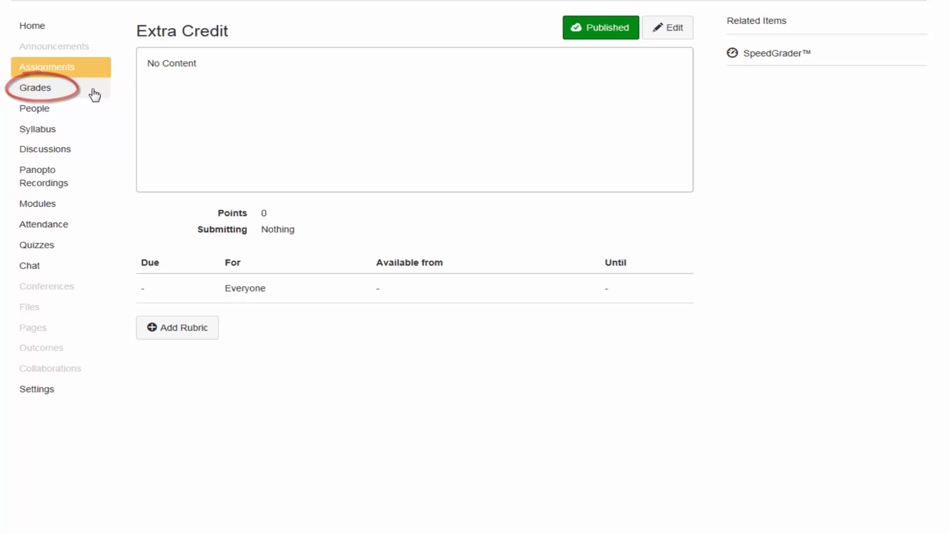
- Open the gradebook and enter 2 Extra Credit points for the third student
left_click(34, 87)
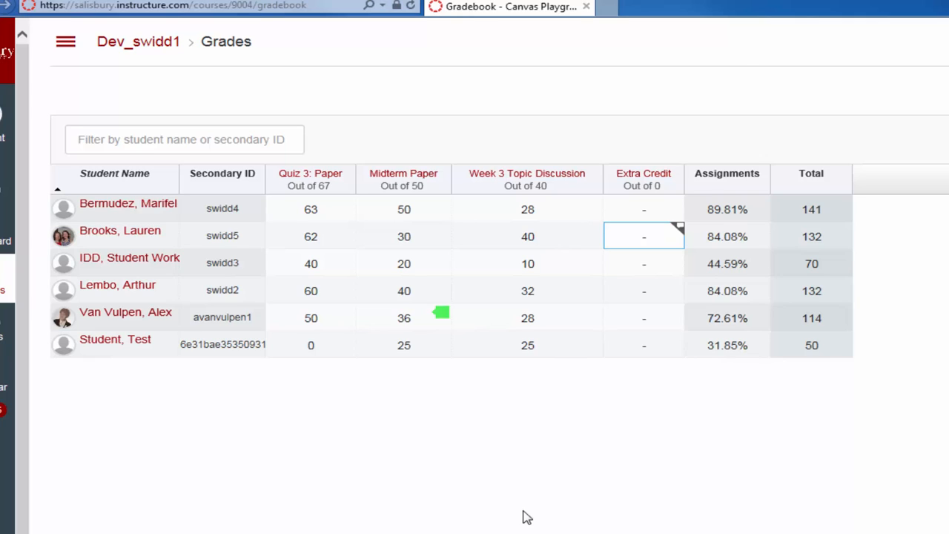
mouse_move(643, 245)
type("5")
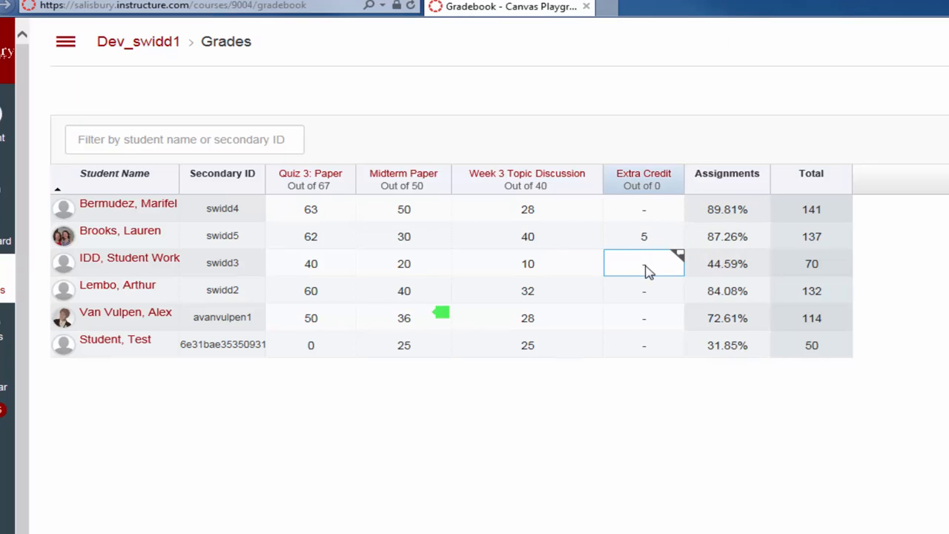
type("2")
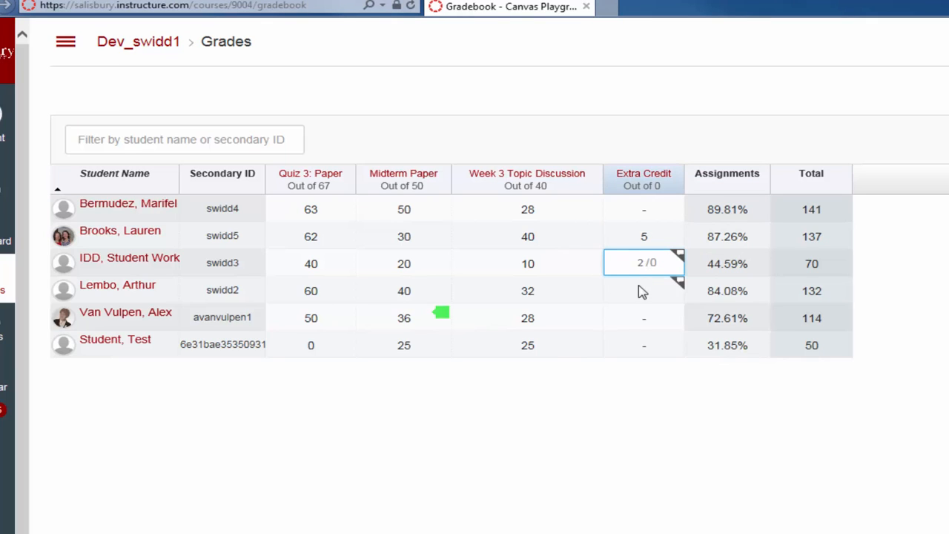
mouse_move(593, 357)
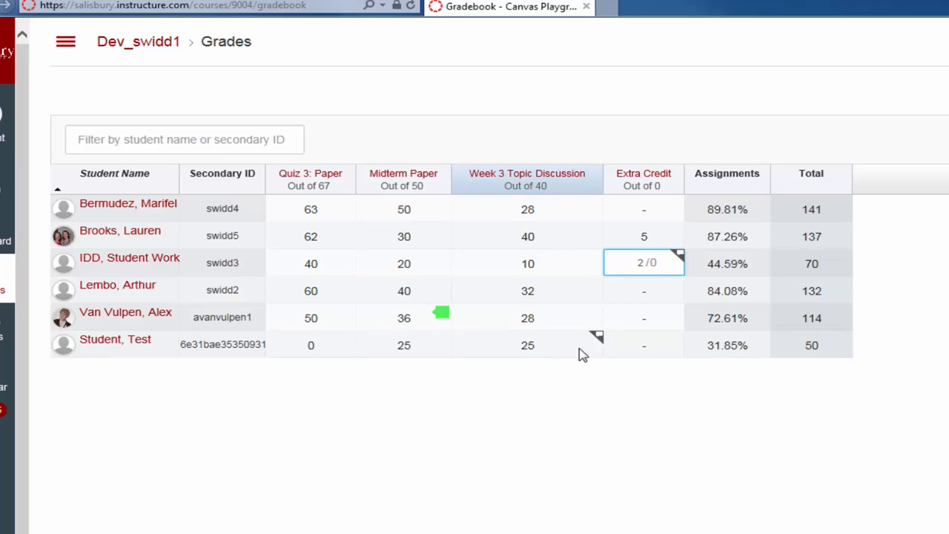
mouse_move(547, 351)
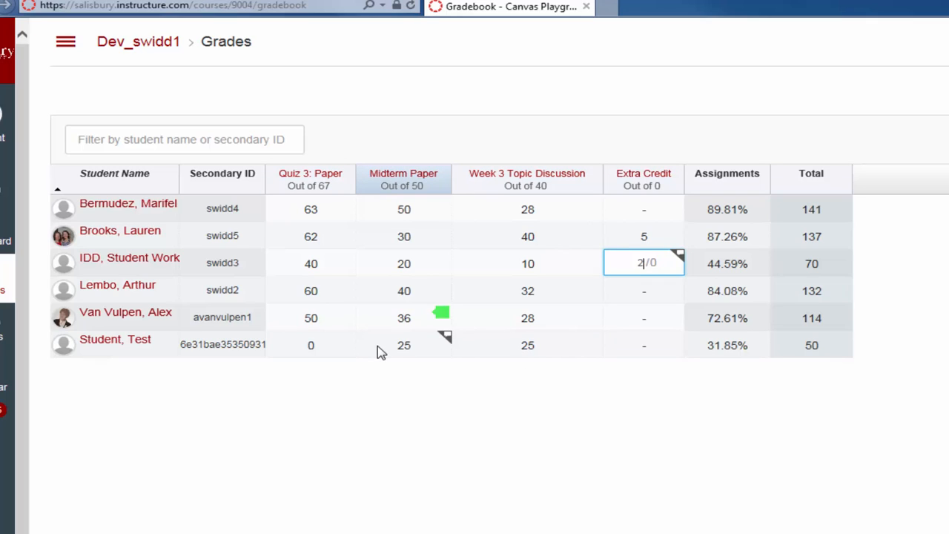
mouse_move(317, 384)
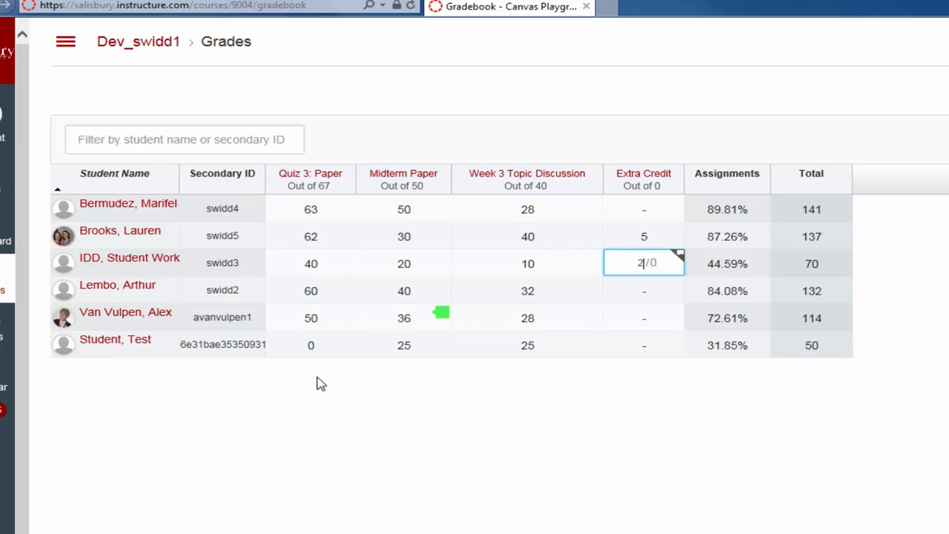
mouse_move(318, 379)
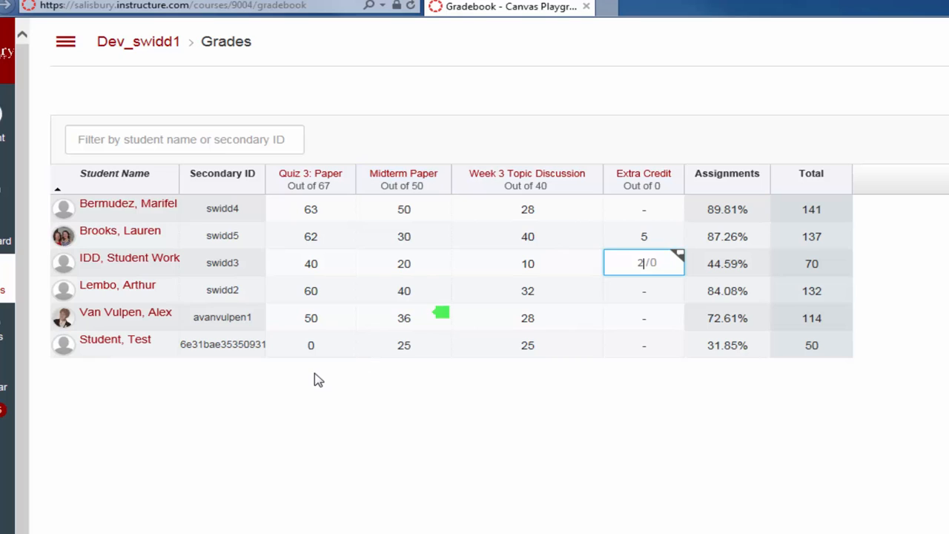
mouse_move(317, 376)
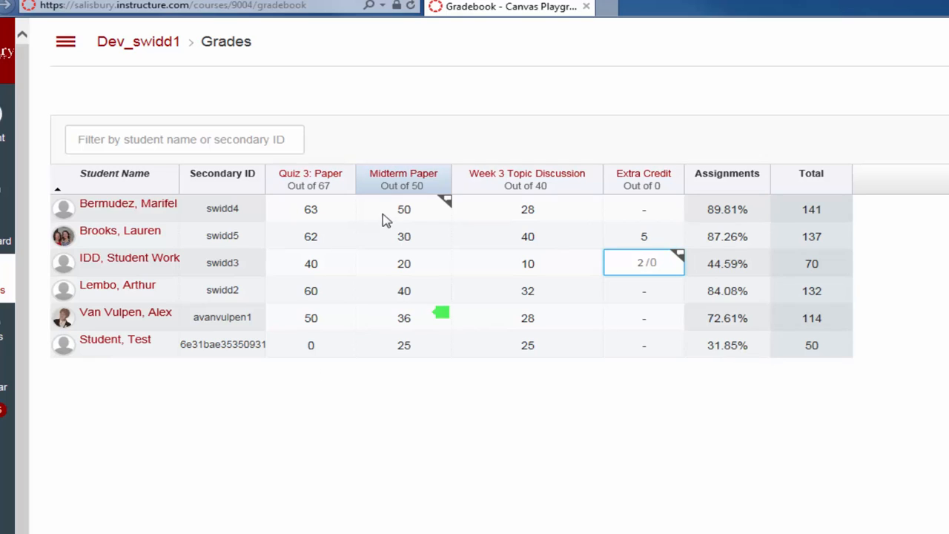
mouse_move(405, 216)
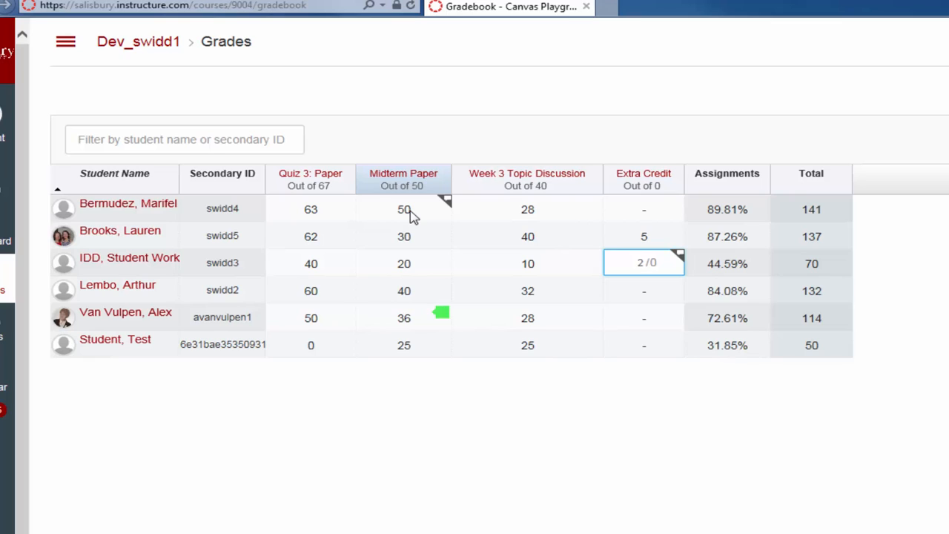
- Commit the third student's 2 points and enter 52 as the first student's Midterm Paper score
left_click(643, 262)
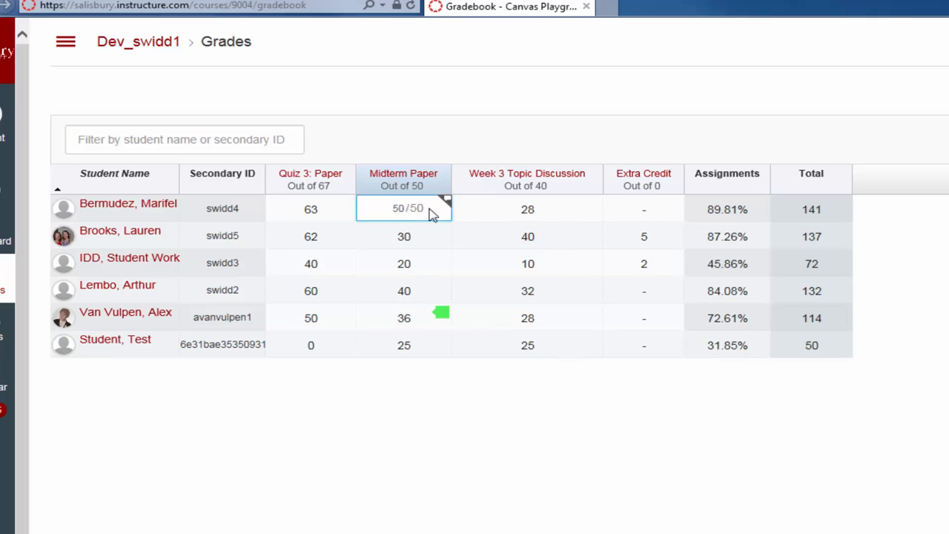
type("52")
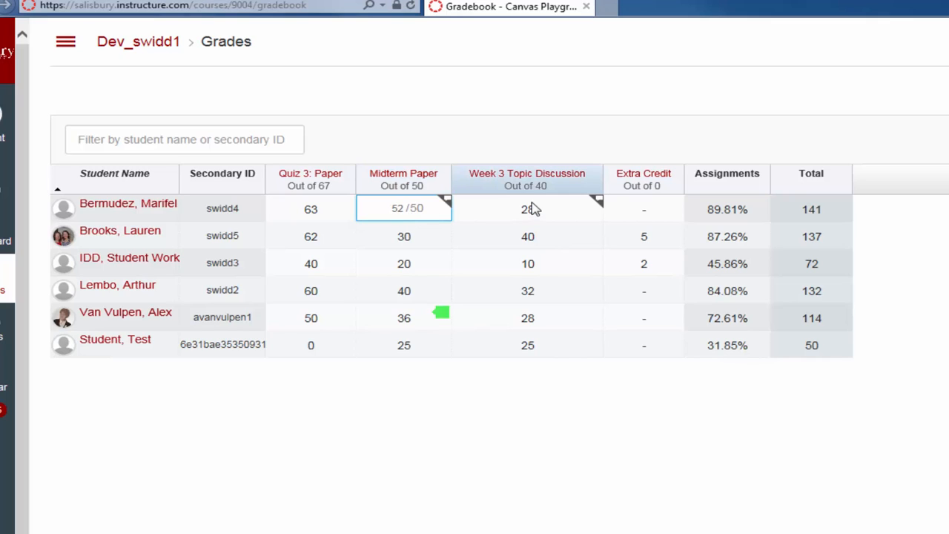